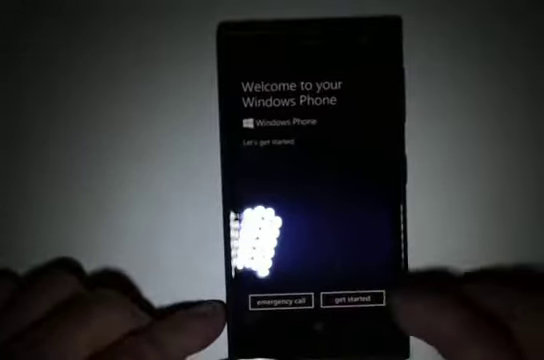
Start setup, choose English as the phone language and confirm the restart to apply it.
left_click(368, 304)
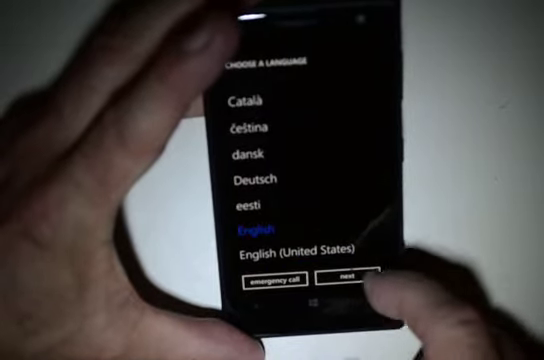
left_click(348, 276)
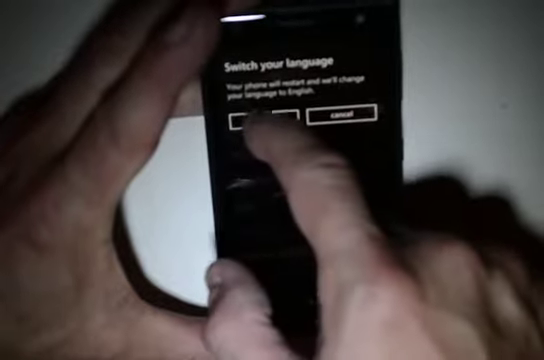
left_click(262, 116)
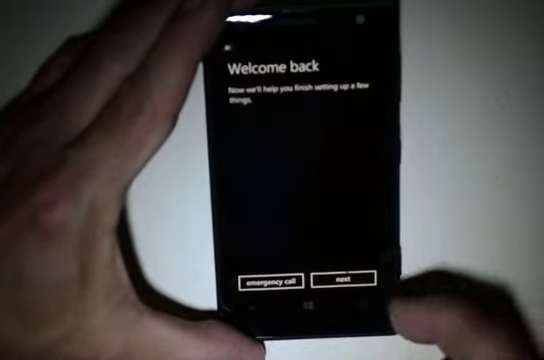
Continue after the restart, accept the Terms of Use and choose custom settings.
left_click(352, 280)
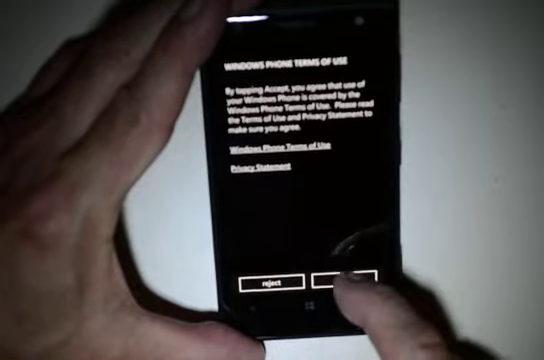
left_click(350, 284)
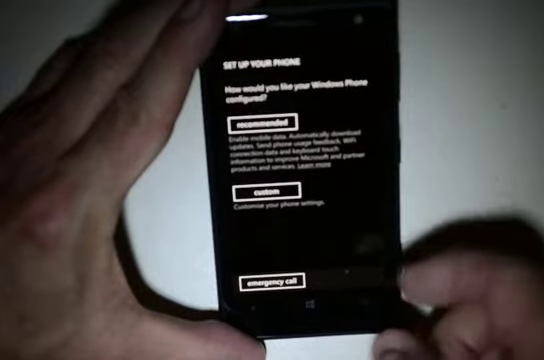
left_click(272, 192)
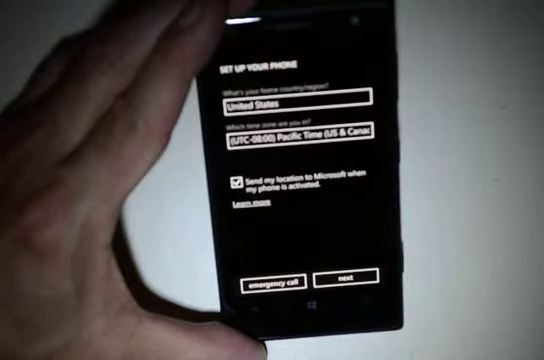
left_click(356, 272)
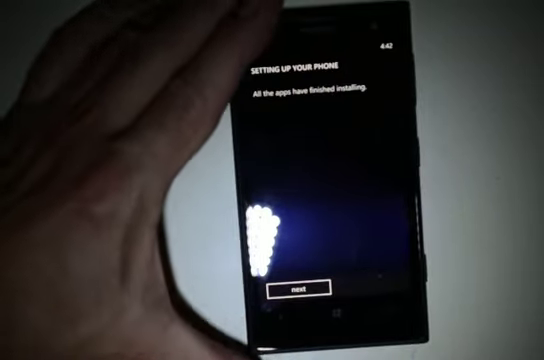
Acknowledge the finished app installation to reach the All done screen.
left_click(292, 292)
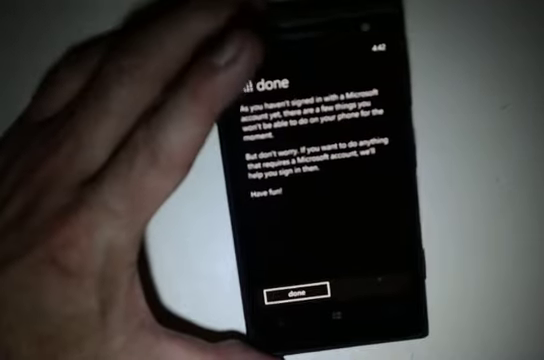